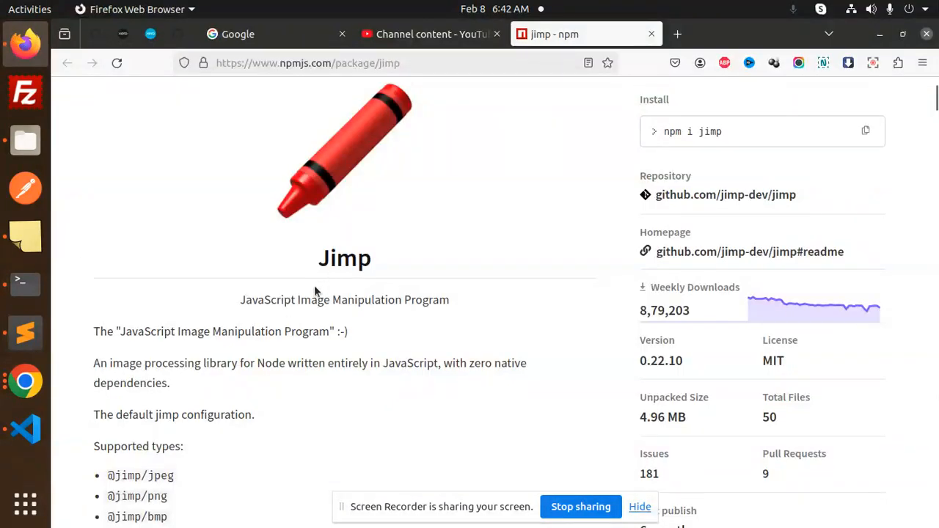
Step: Review the Jimp documentation page and its read/resize/greyscale/write example code
double_click(367, 299)
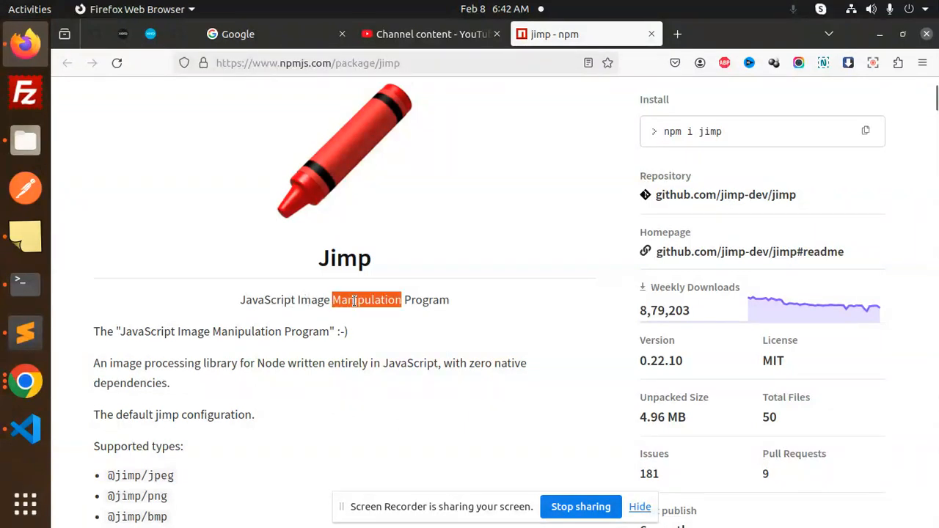
double_click(172, 363)
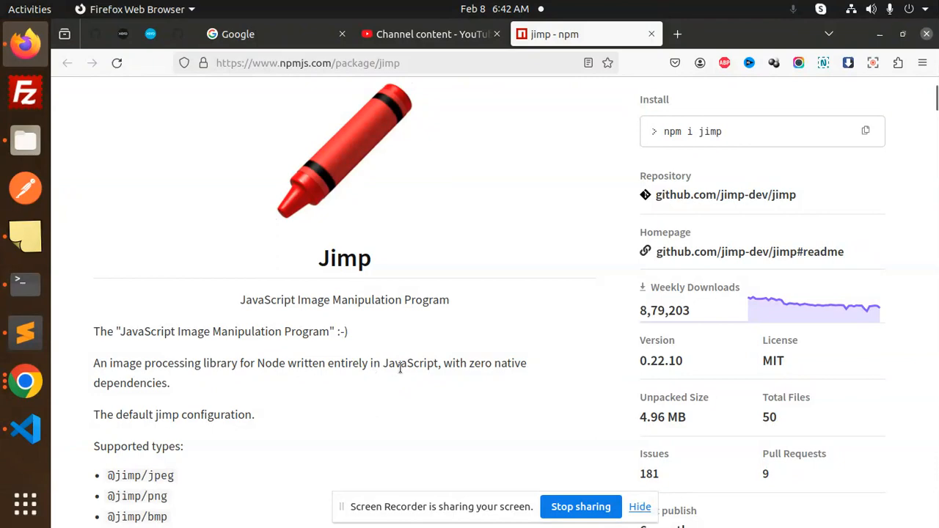
double_click(130, 382)
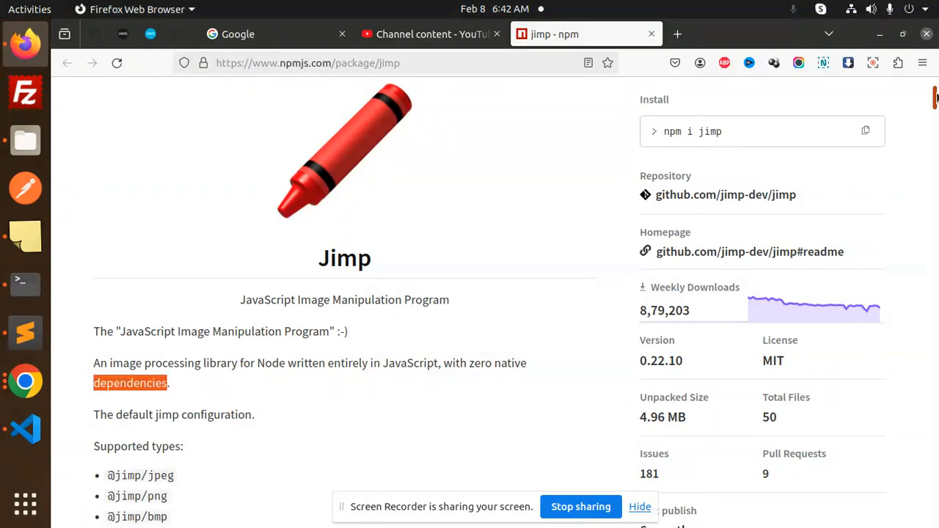
scroll("down", 3)
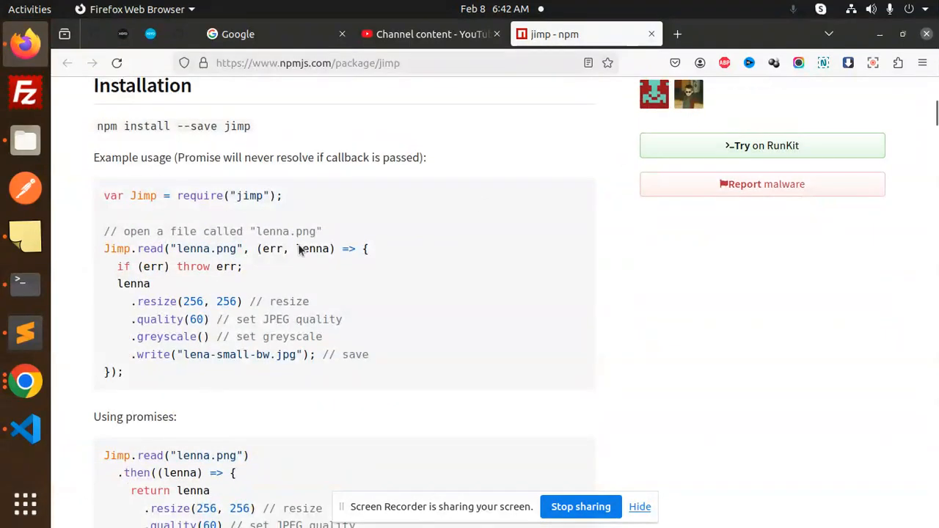
mouse_move(208, 192)
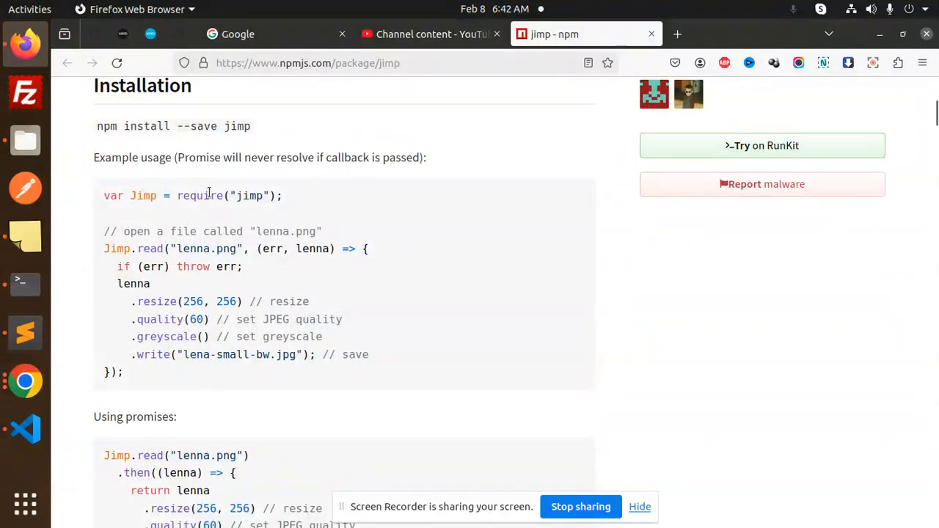
double_click(156, 303)
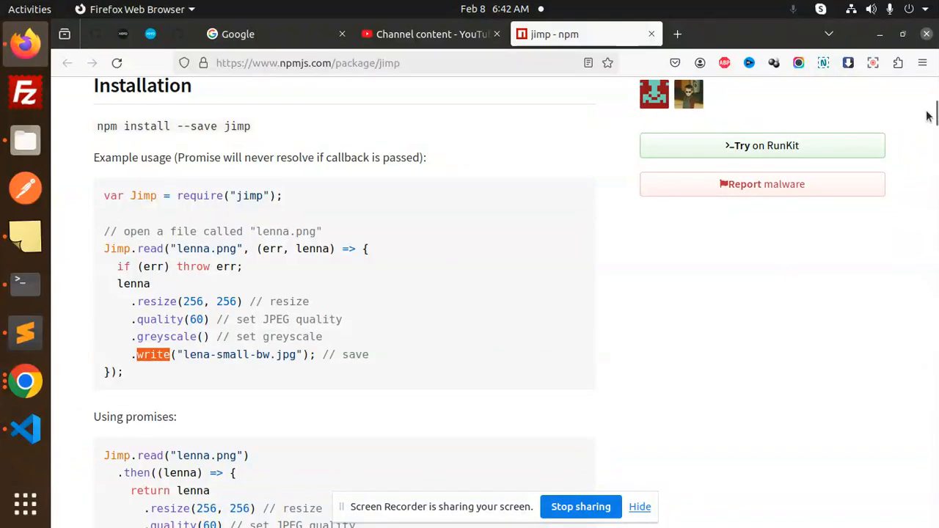
scroll("down", 3)
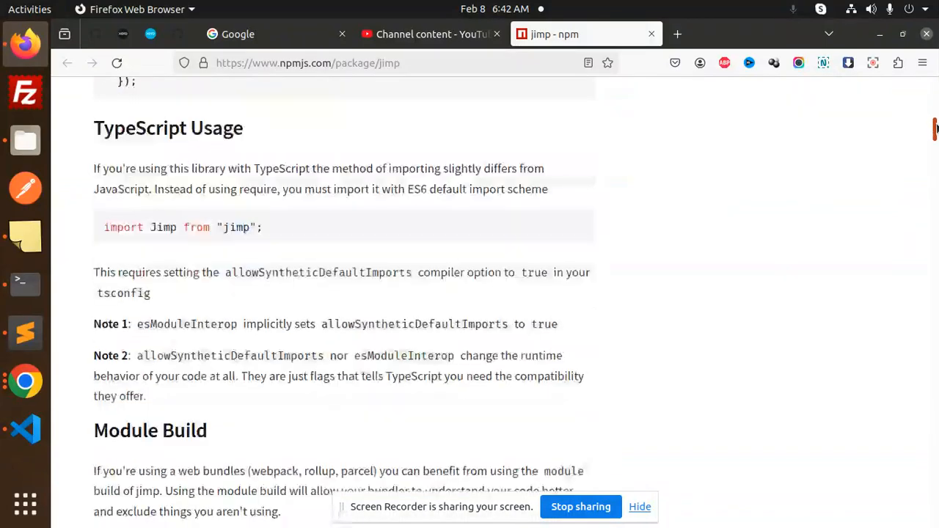
scroll("down", 3)
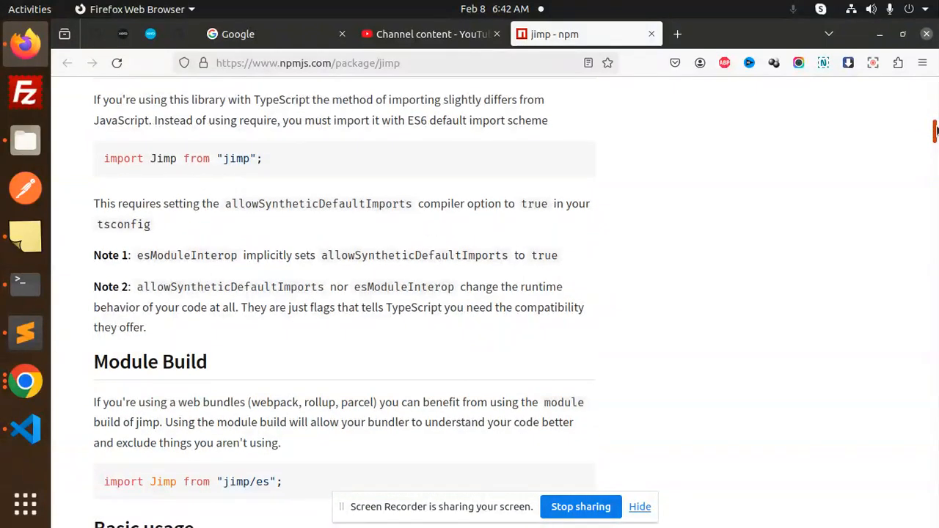
scroll("down", 3)
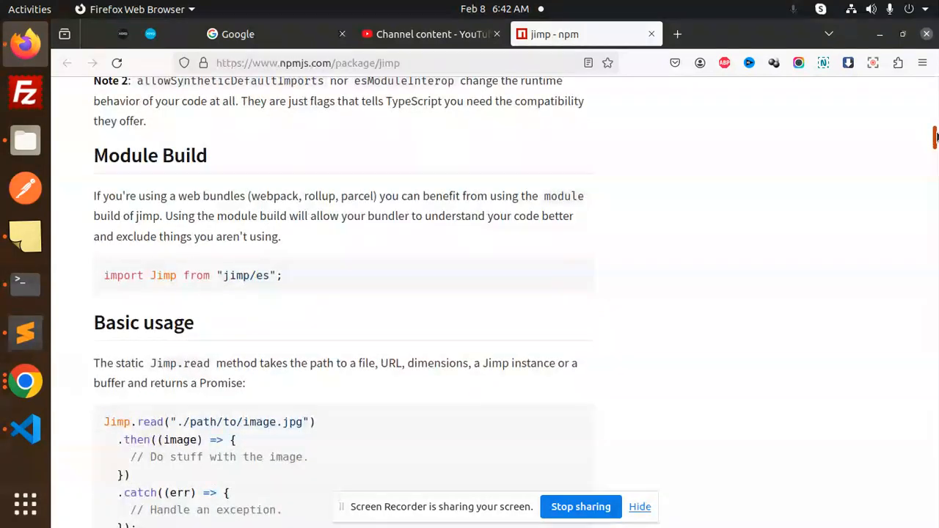
scroll("down", 3)
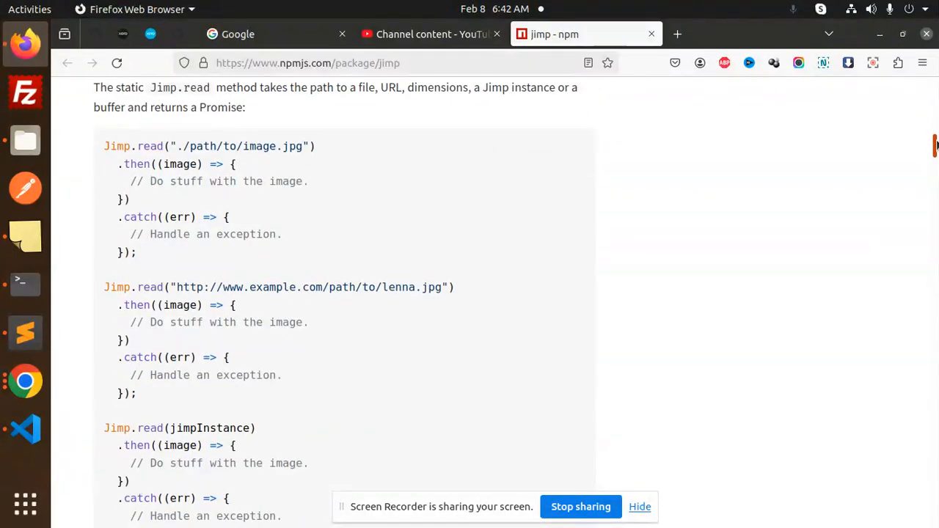
scroll("down", 3)
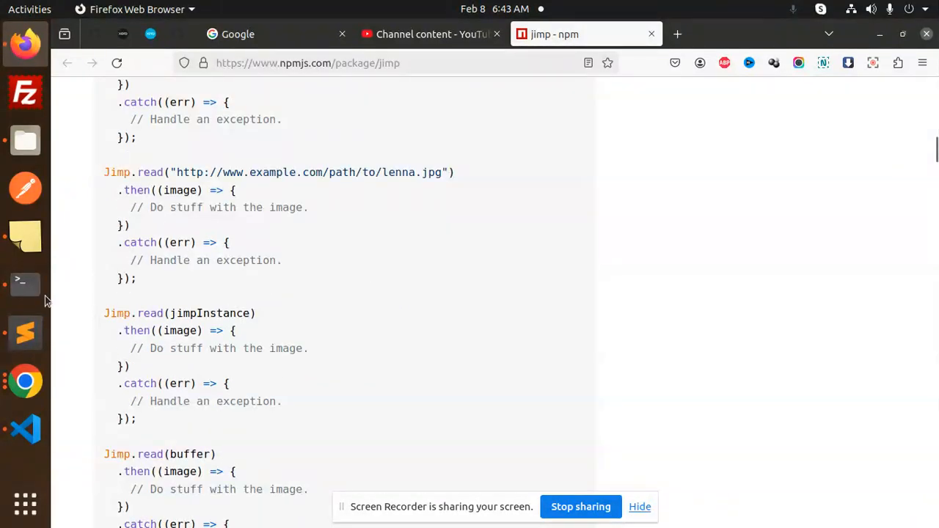
Step: Create a new server.js file in the readqrcode project for the Jimp example code
left_click(25, 332)
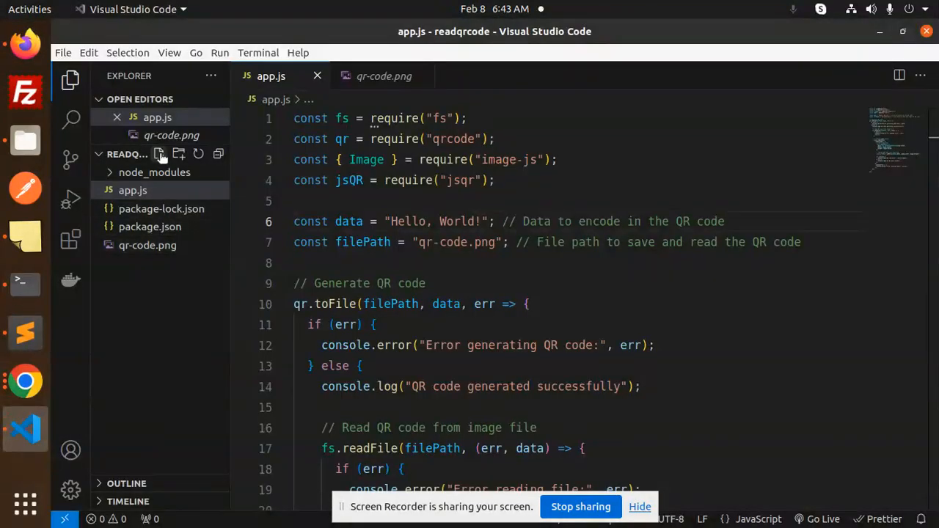
left_click(159, 154)
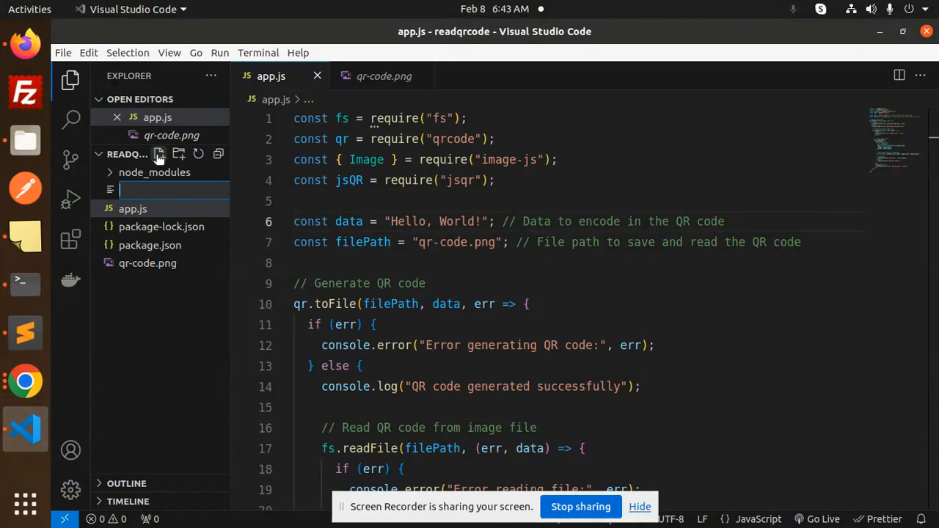
type("server.js")
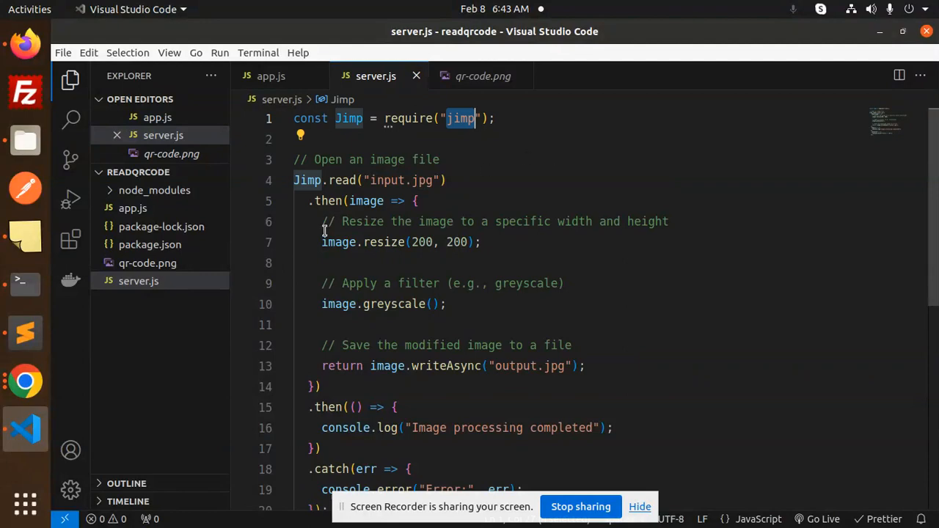
Step: Install the jimp package in readqrcode with npm i jimp, then bring up the file manager
left_click(26, 284)
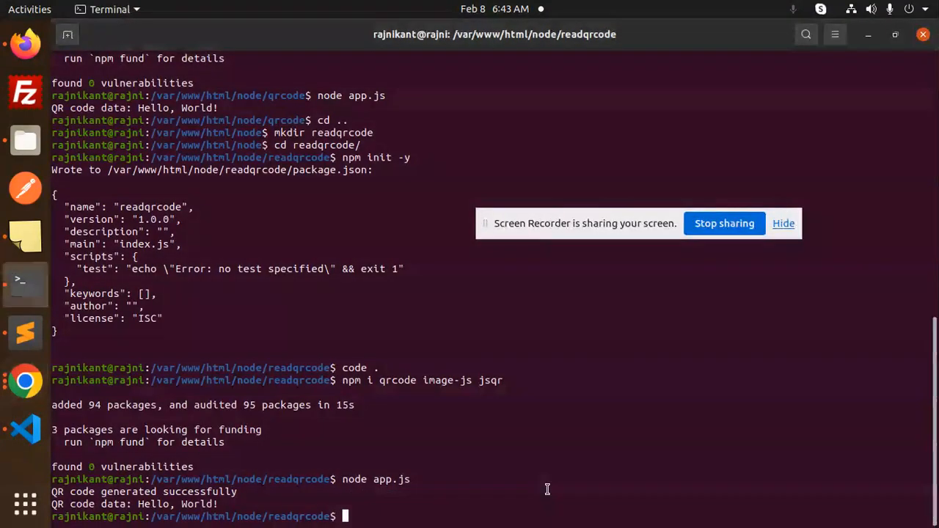
type("npm i")
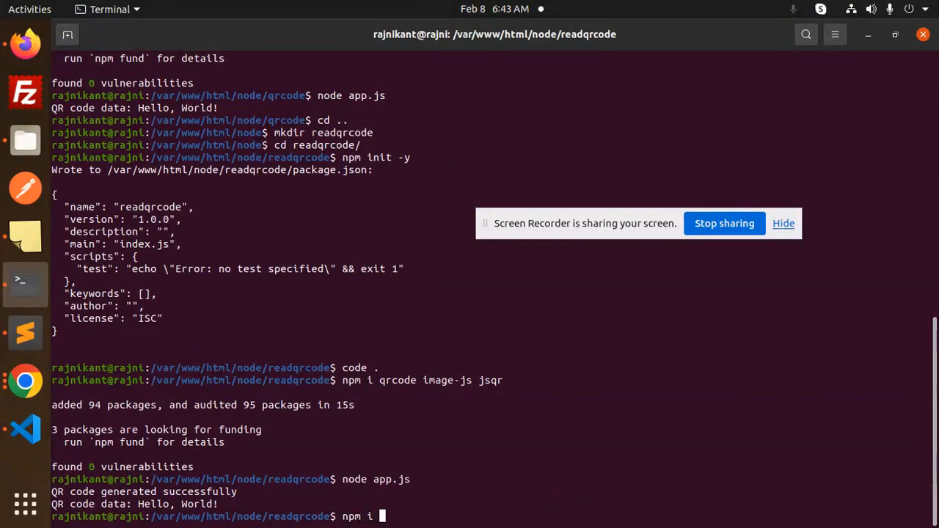
type("jimp")
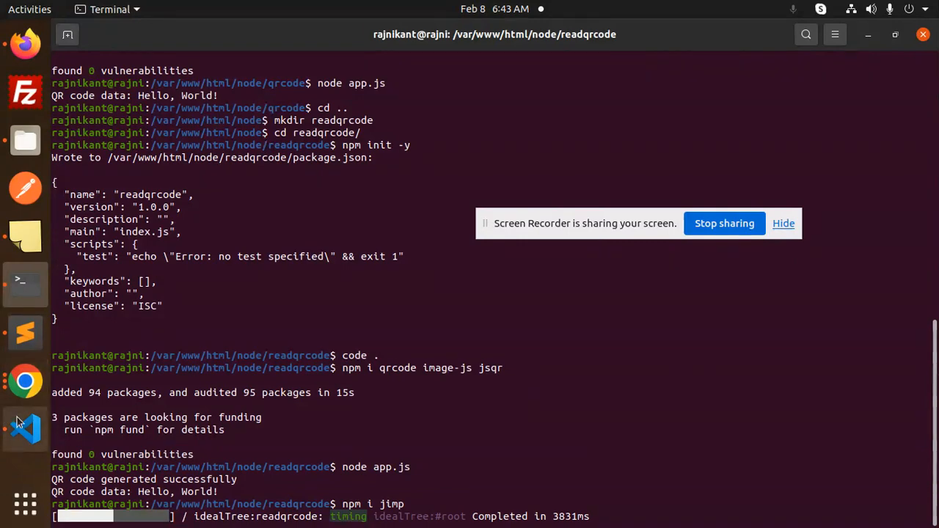
left_click(24, 429)
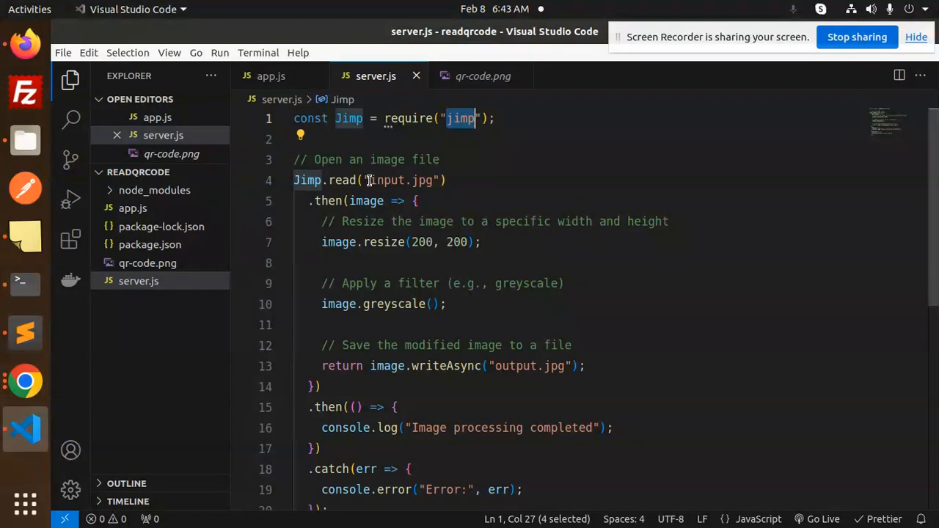
mouse_move(27, 139)
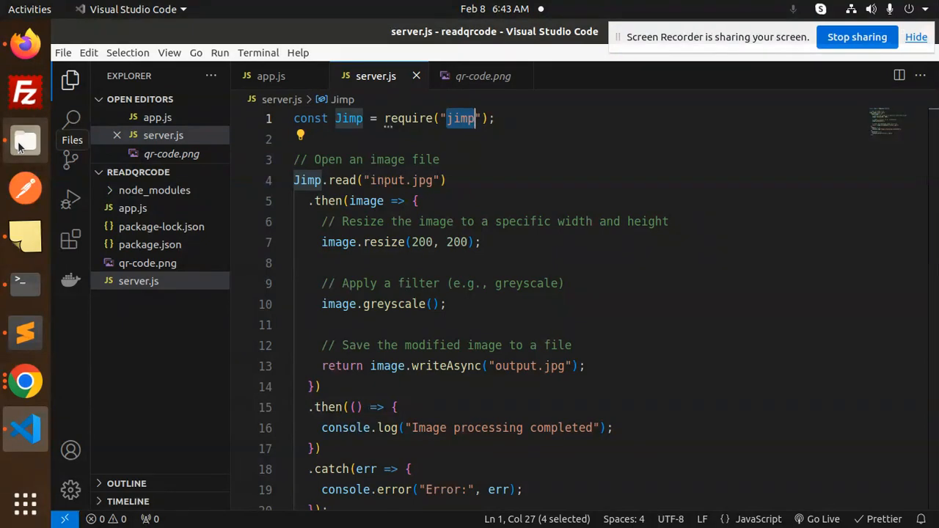
left_click(25, 139)
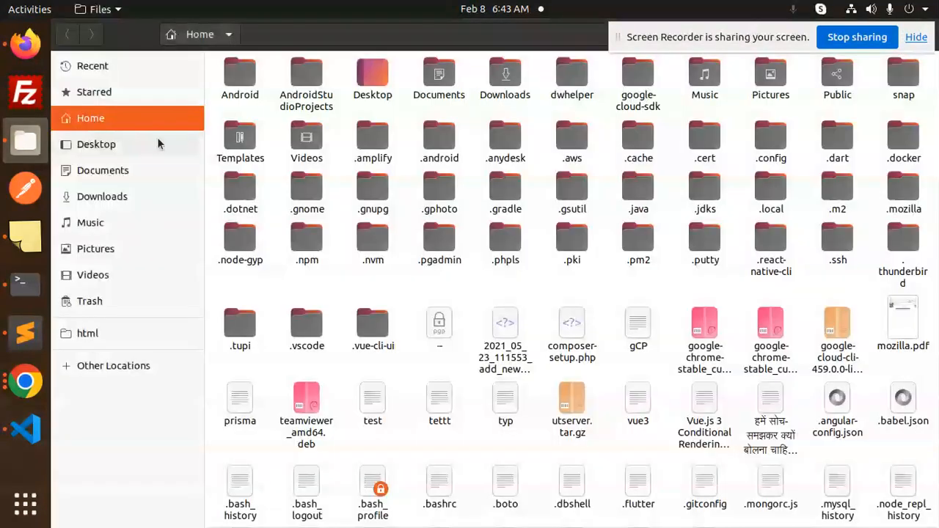
Step: Copy graphql-vs-rest.png from Downloads into /var/www/html/node/readqrcode
left_click(103, 196)
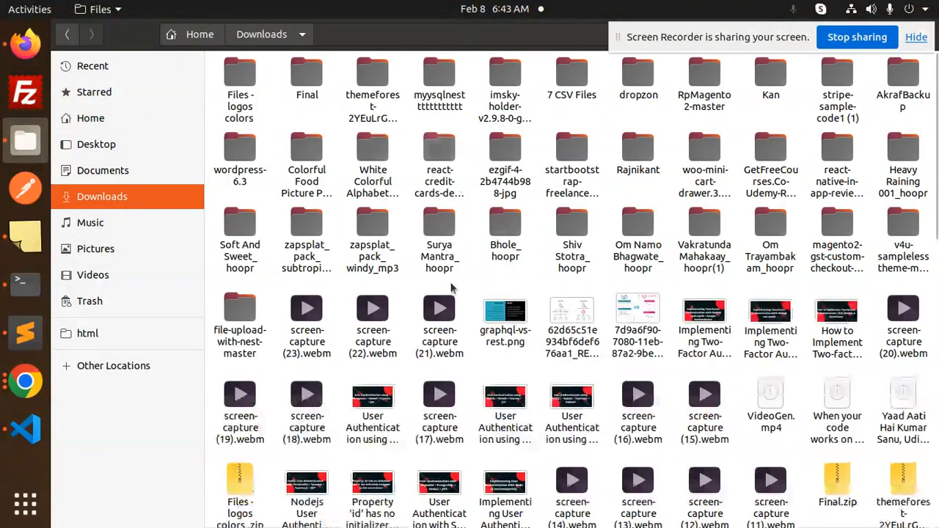
left_click(505, 323)
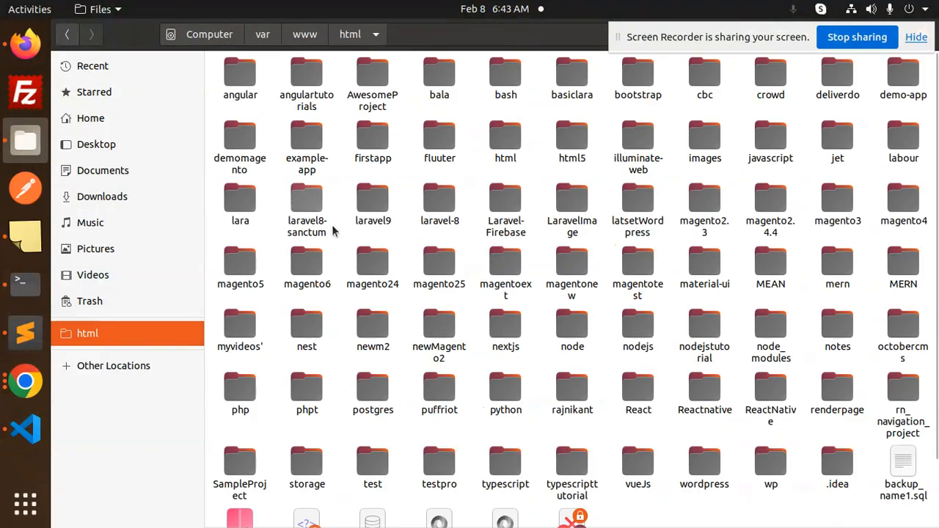
left_click(573, 330)
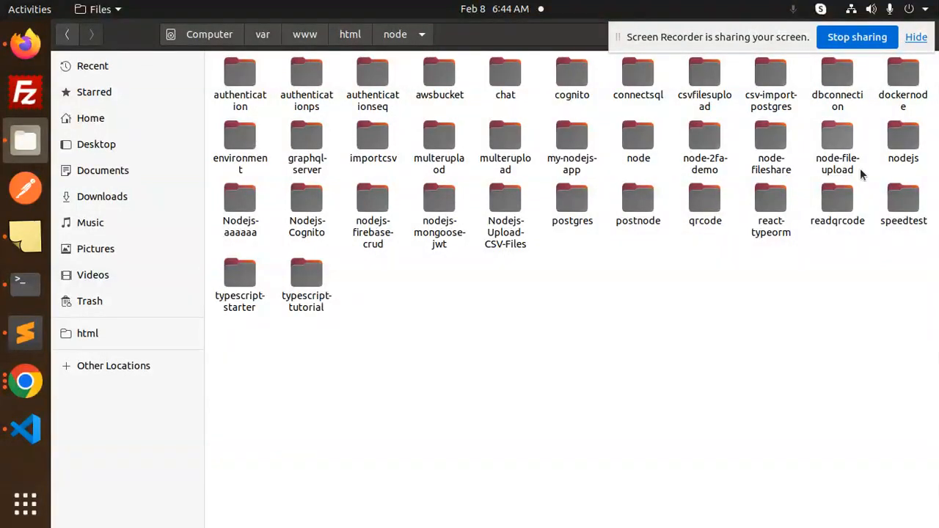
double_click(837, 198)
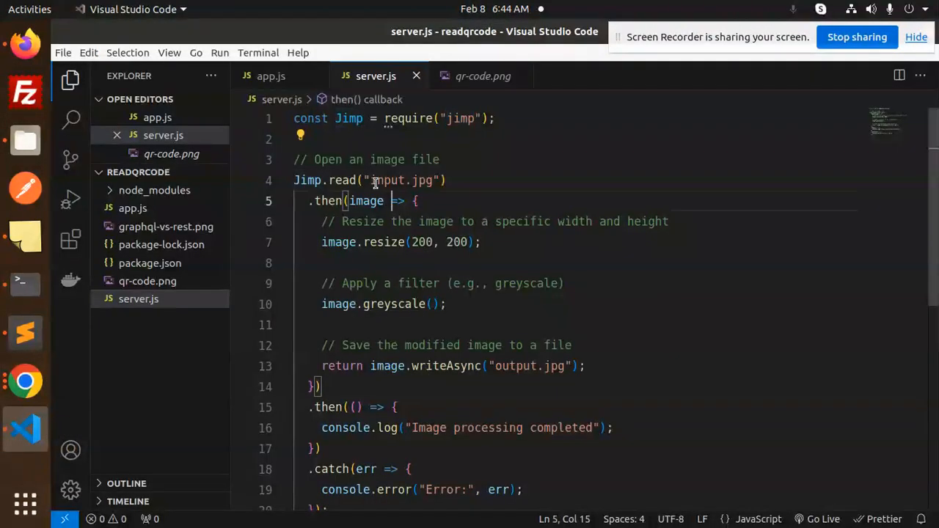
Step: Replace input.jpg with graphql-vs-rest.png in Jimp.read and preview the image in Files
double_click(402, 179)
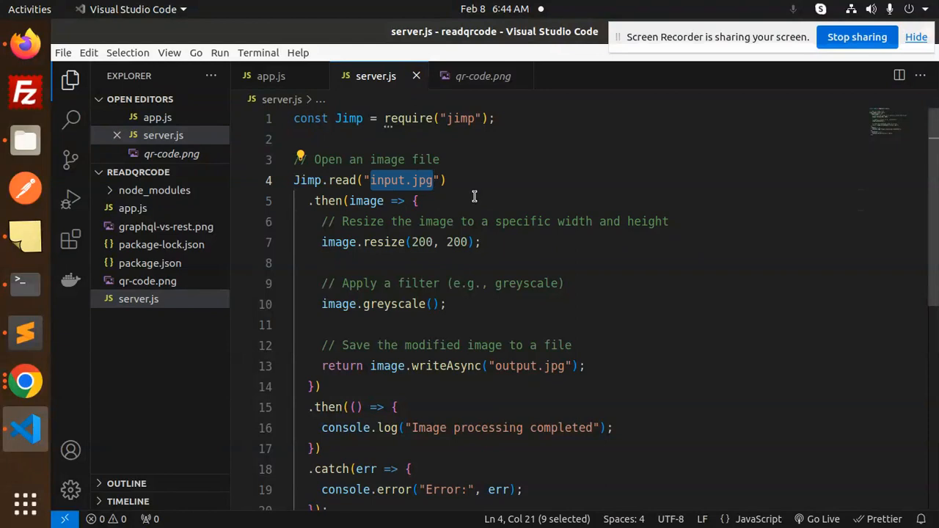
type("graphql-vs-rest.png")
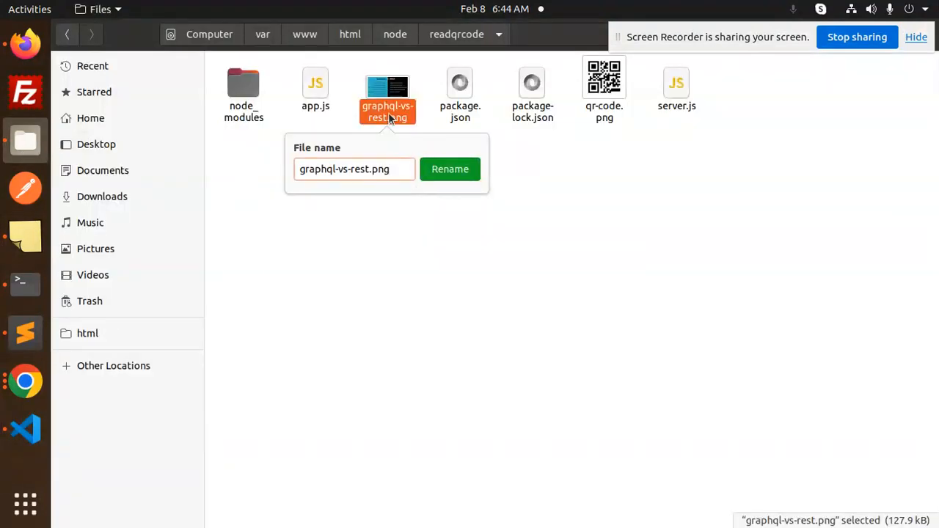
double_click(387, 83)
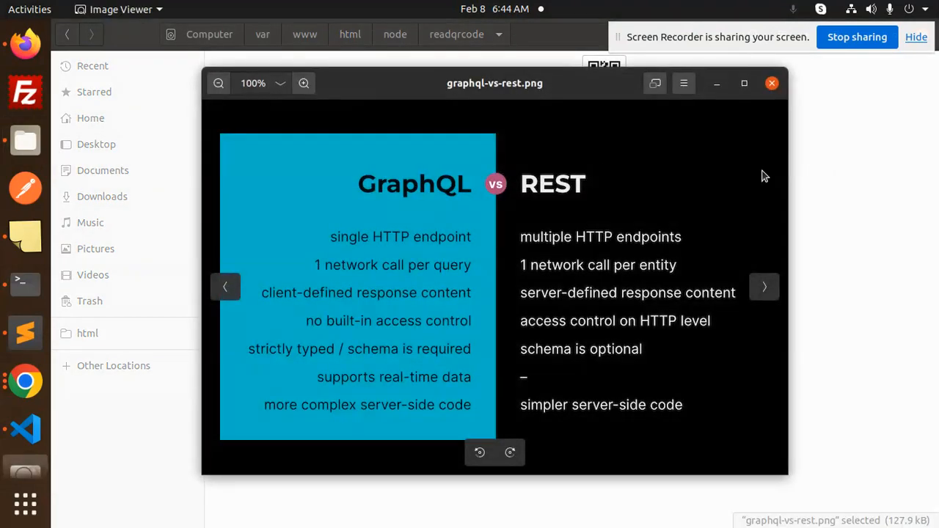
left_click(773, 82)
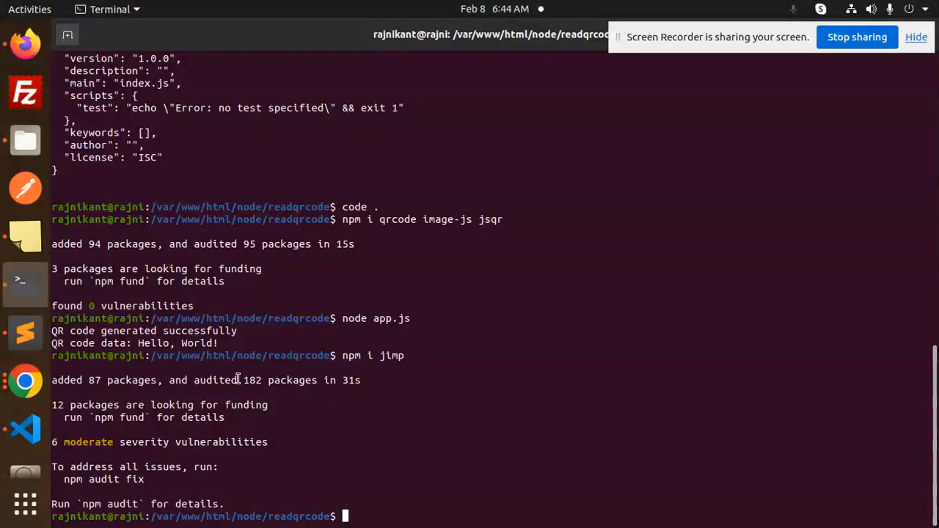
mouse_move(23, 286)
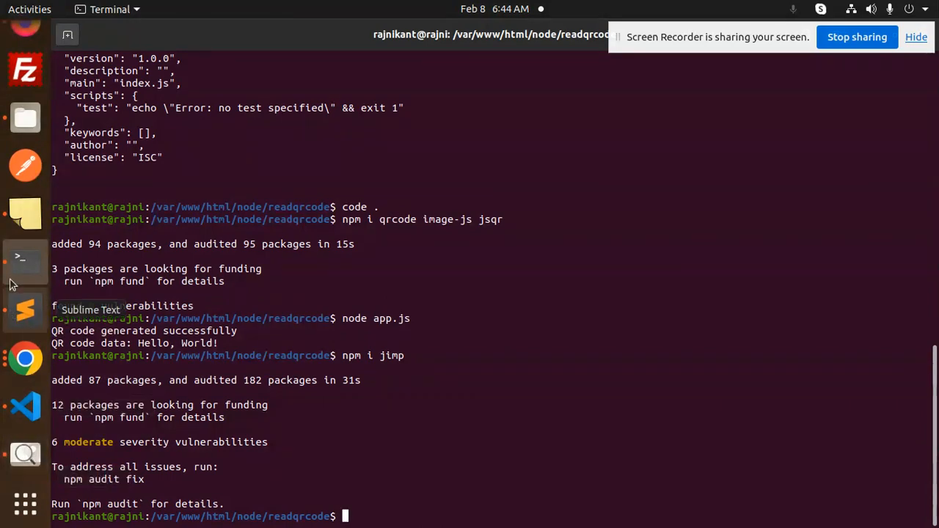
left_click(25, 405)
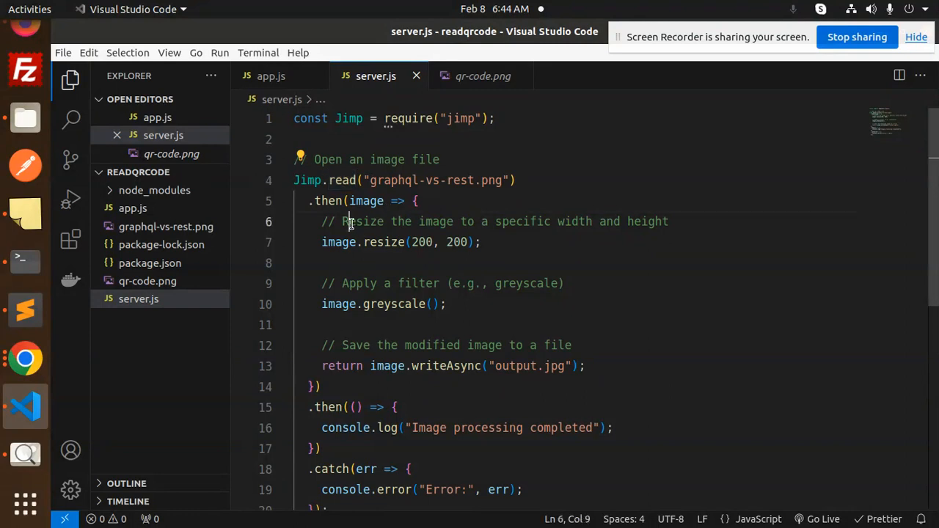
Step: Change the writeAsync output name from output.jpg to output.png and save server.js
left_click(454, 242)
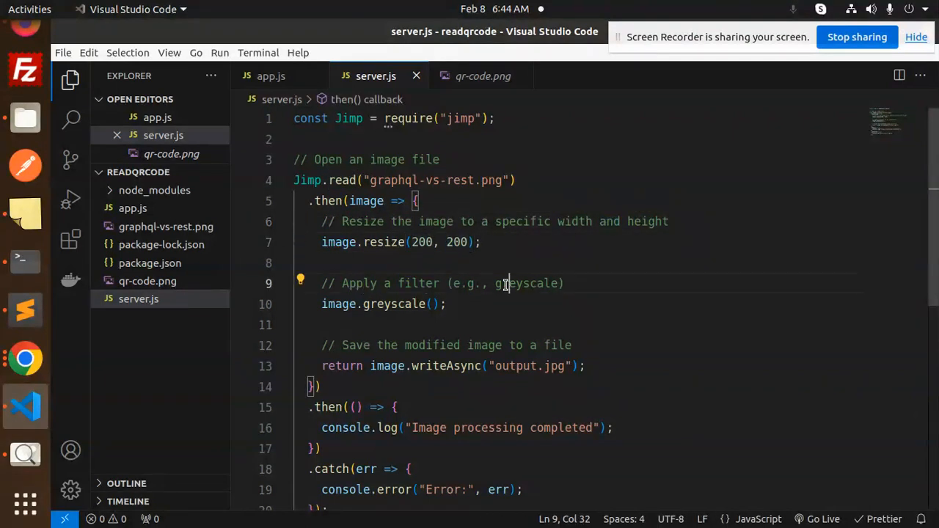
double_click(432, 345)
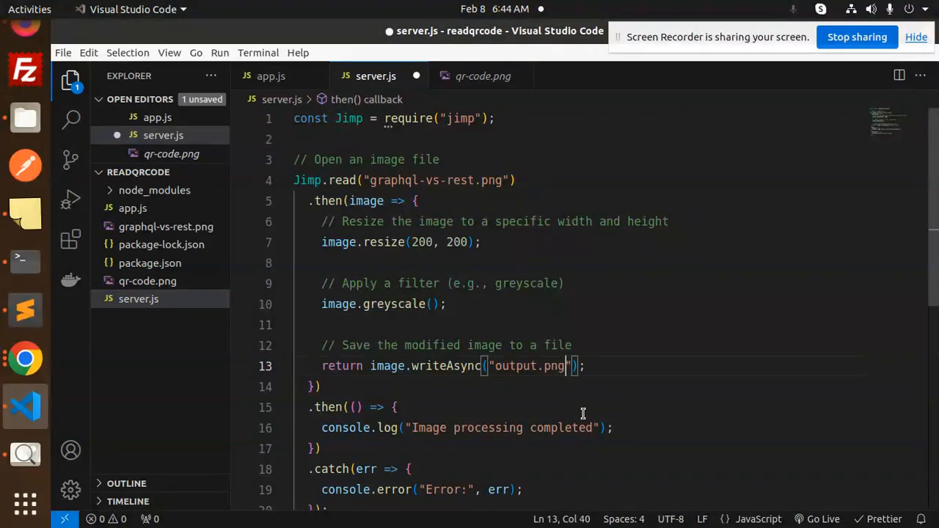
key("ctrl+s")
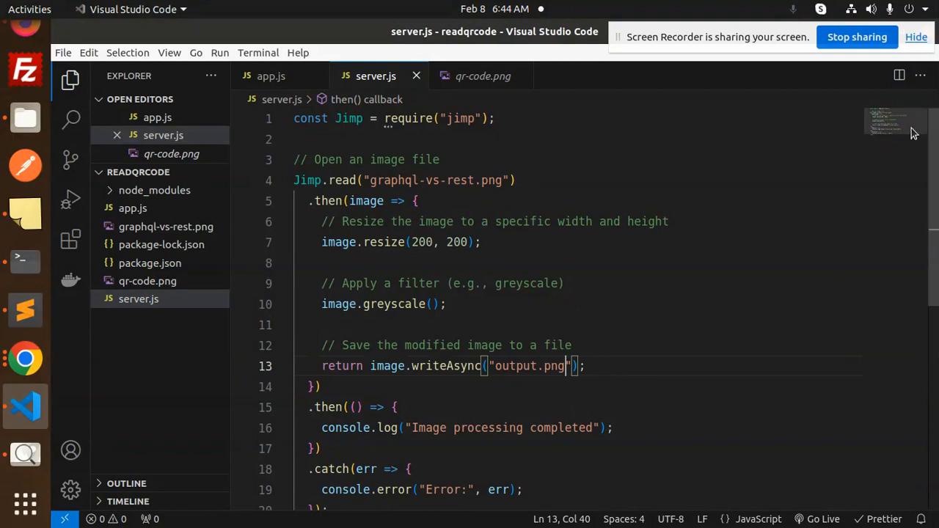
scroll("down", 3)
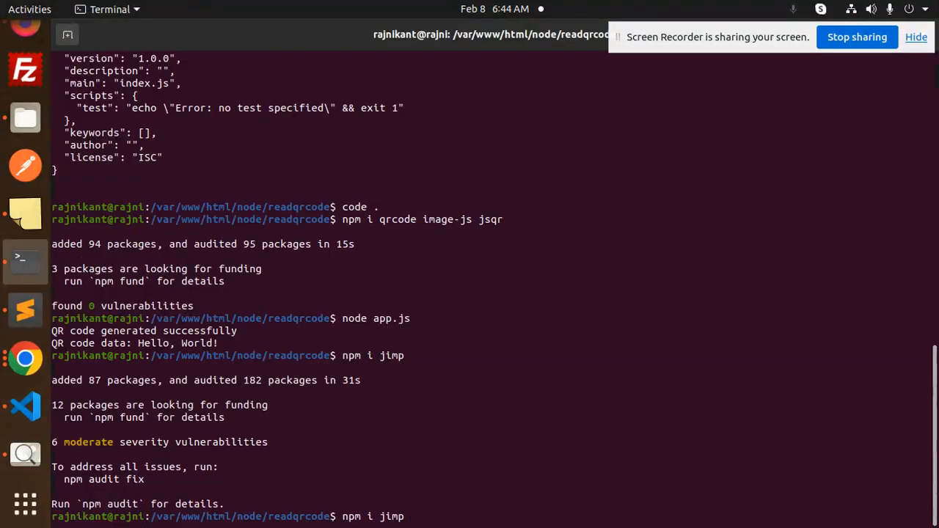
Step: Run node server.js in Terminal to produce the processed image
type("node app.")
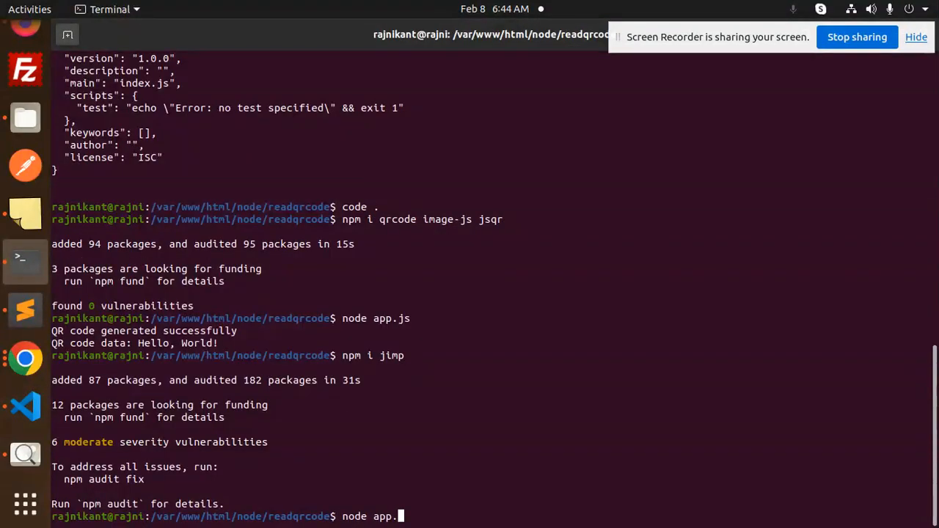
type("server.js")
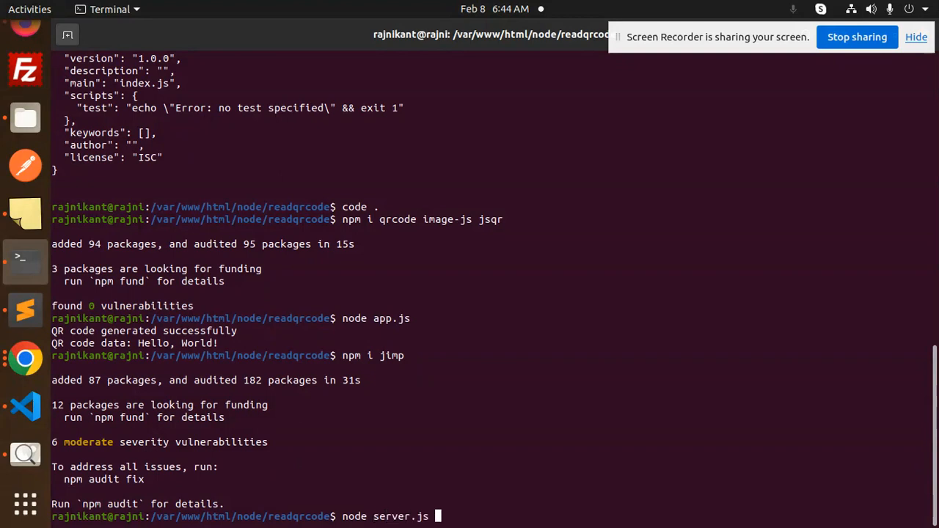
key("Return")
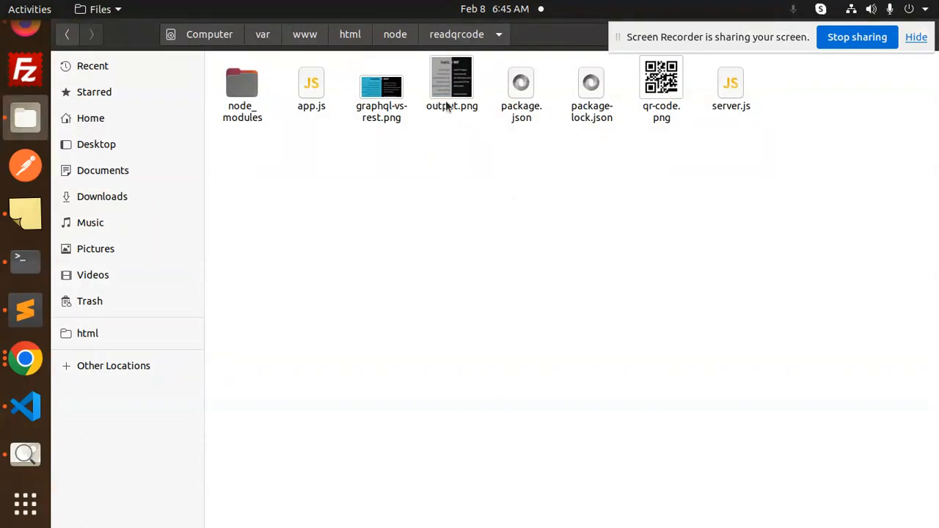
Step: View output.png in Image Viewer, enlarged, showing the small greyscale GraphQL vs REST image
double_click(452, 82)
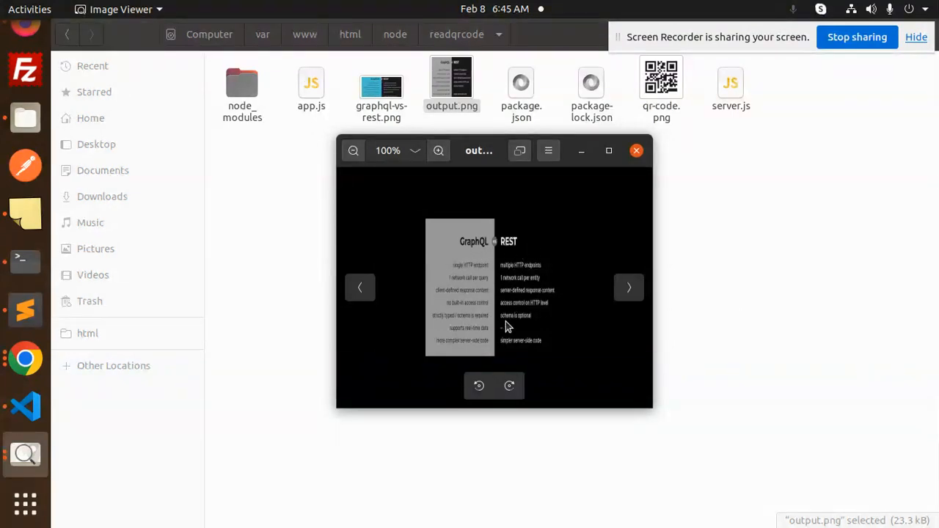
left_click(608, 150)
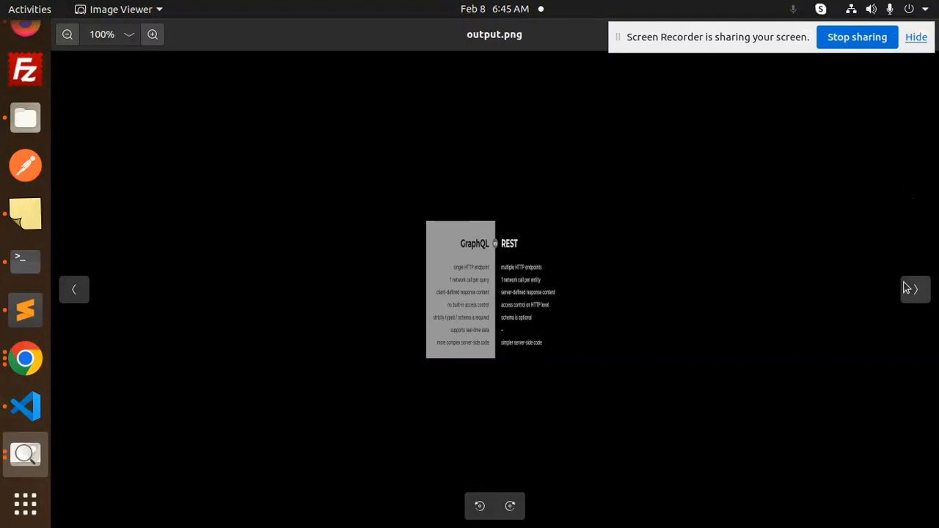
mouse_move(545, 47)
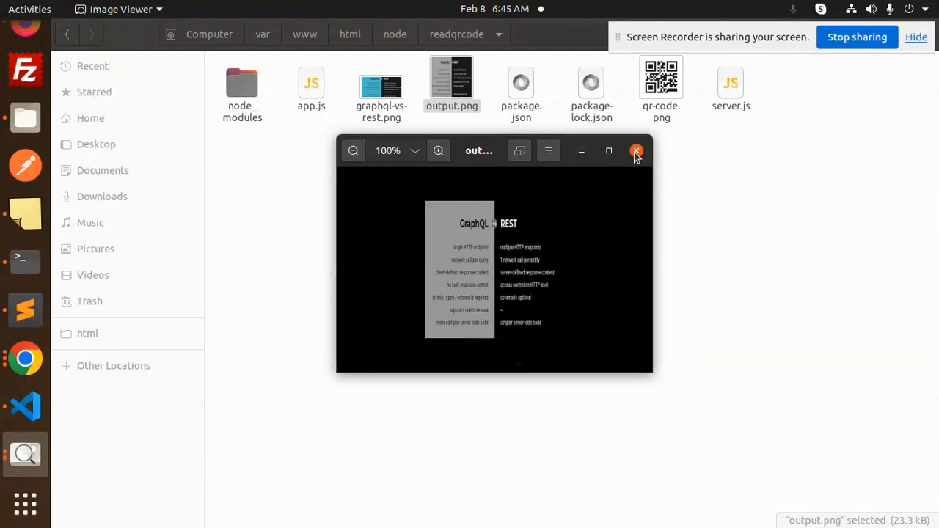
Step: Check graphql-vs-rest.png's properties showing the 127.9 kB original size
right_click(382, 87)
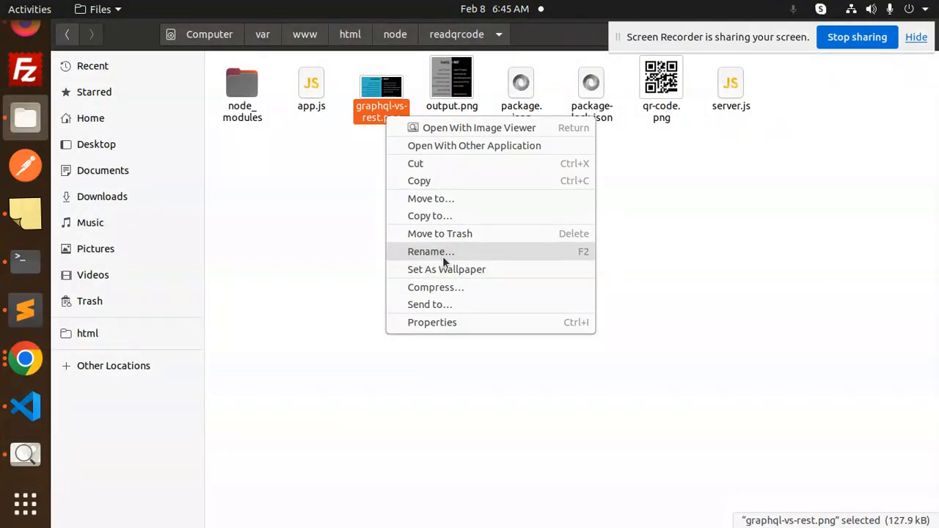
left_click(432, 251)
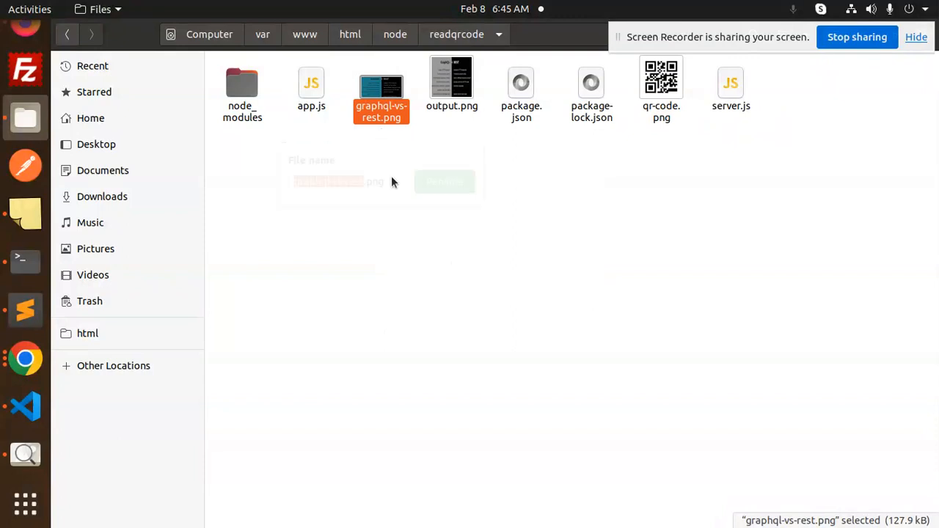
right_click(381, 88)
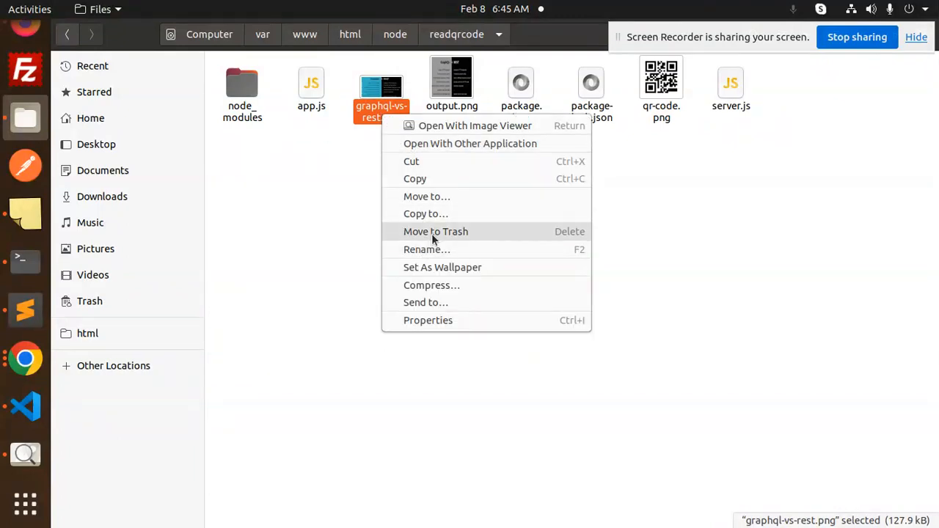
left_click(428, 320)
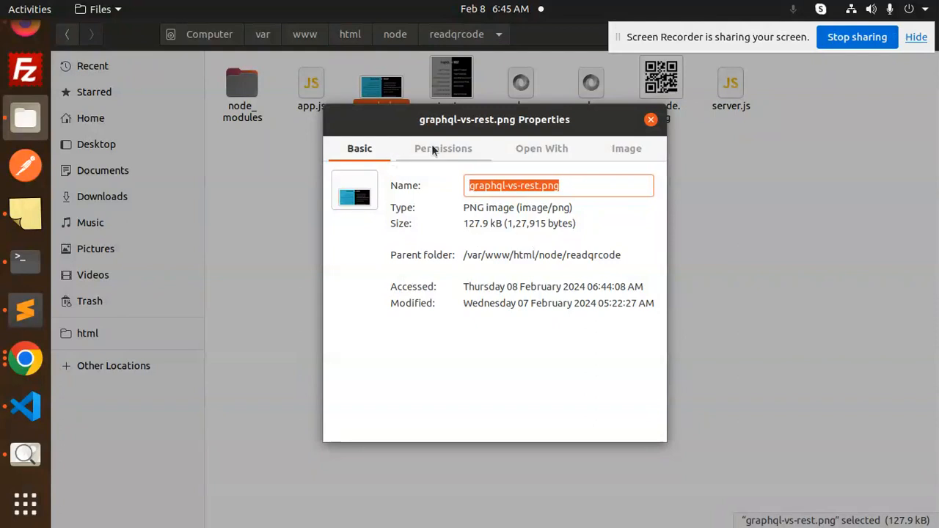
left_click(626, 148)
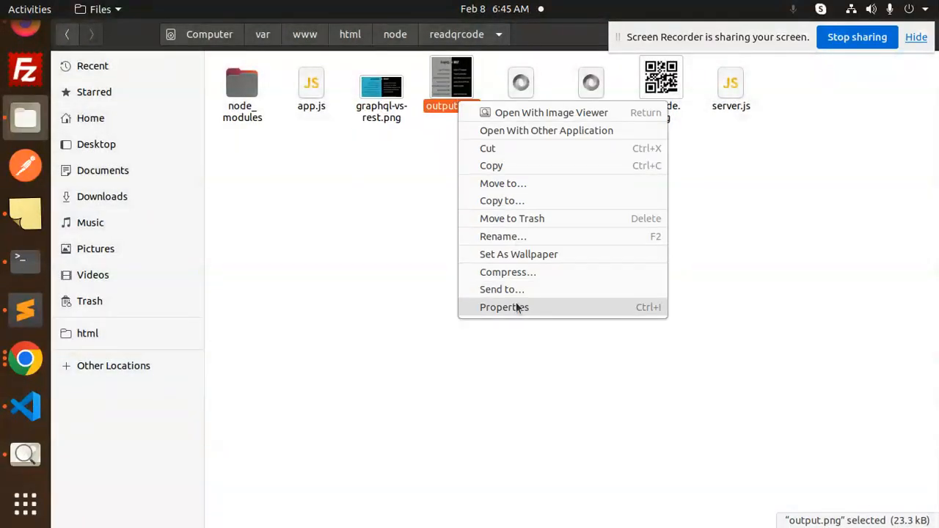
Step: Confirm output.png's properties show 23.3 kB and 200×200 pixels, then return to the code
left_click(505, 307)
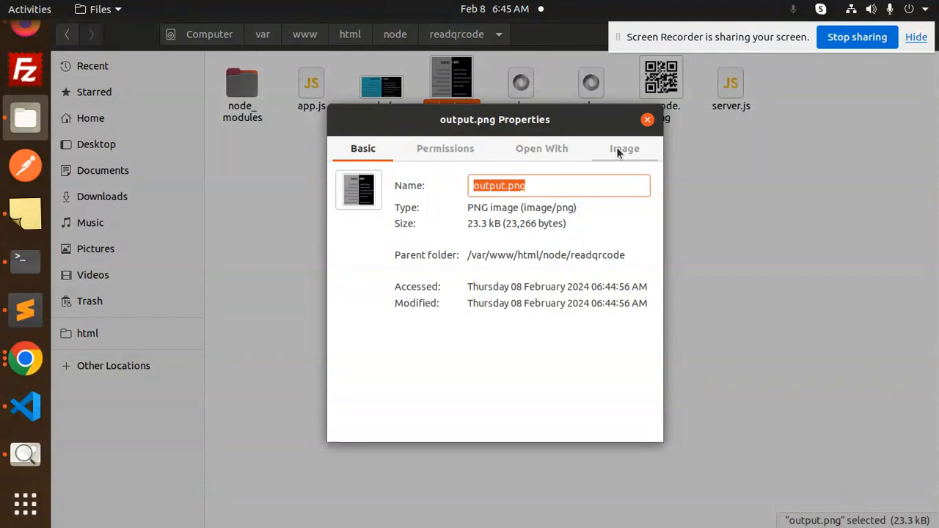
left_click(625, 148)
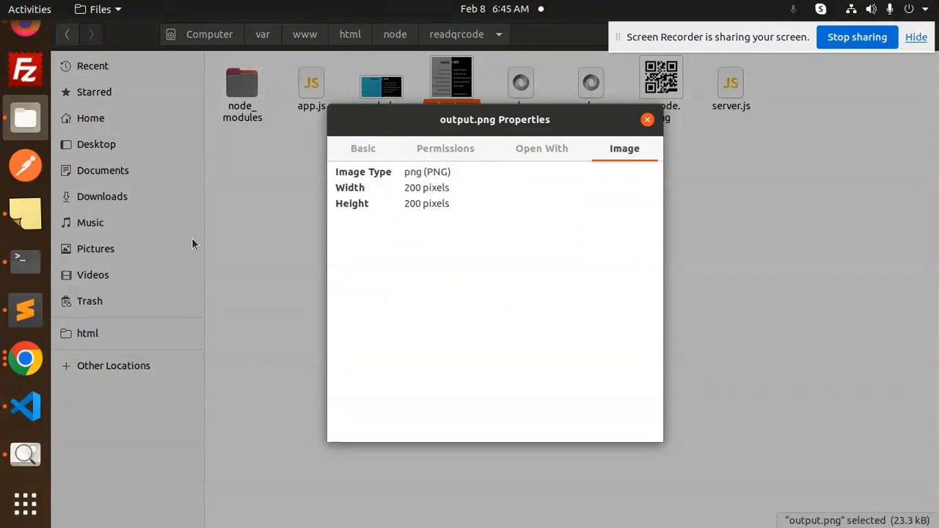
left_click(25, 405)
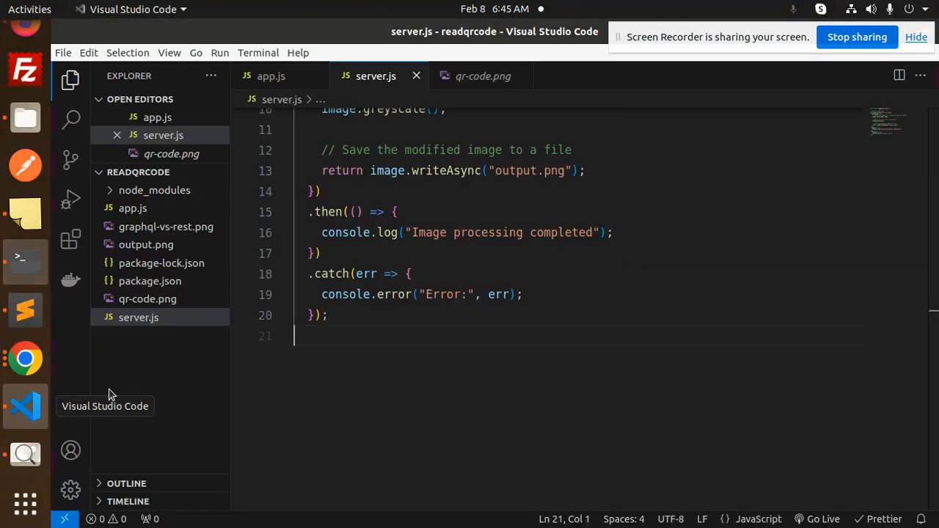